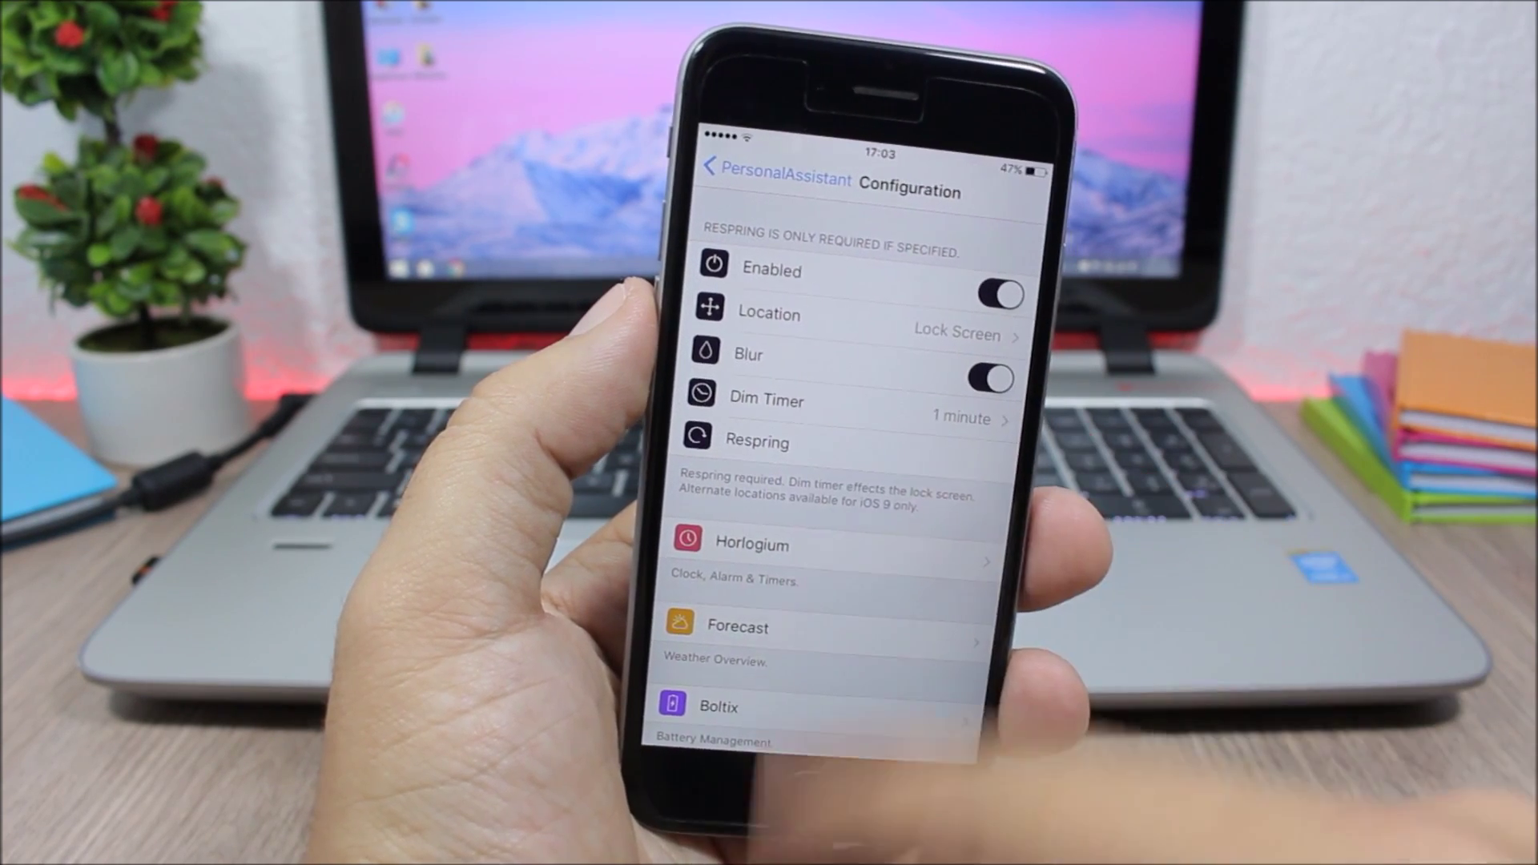
# - Open the Boltix settings page, showing Enabled, Overlay Enabled and Reset Dim switched on
pyautogui.scroll(-3)
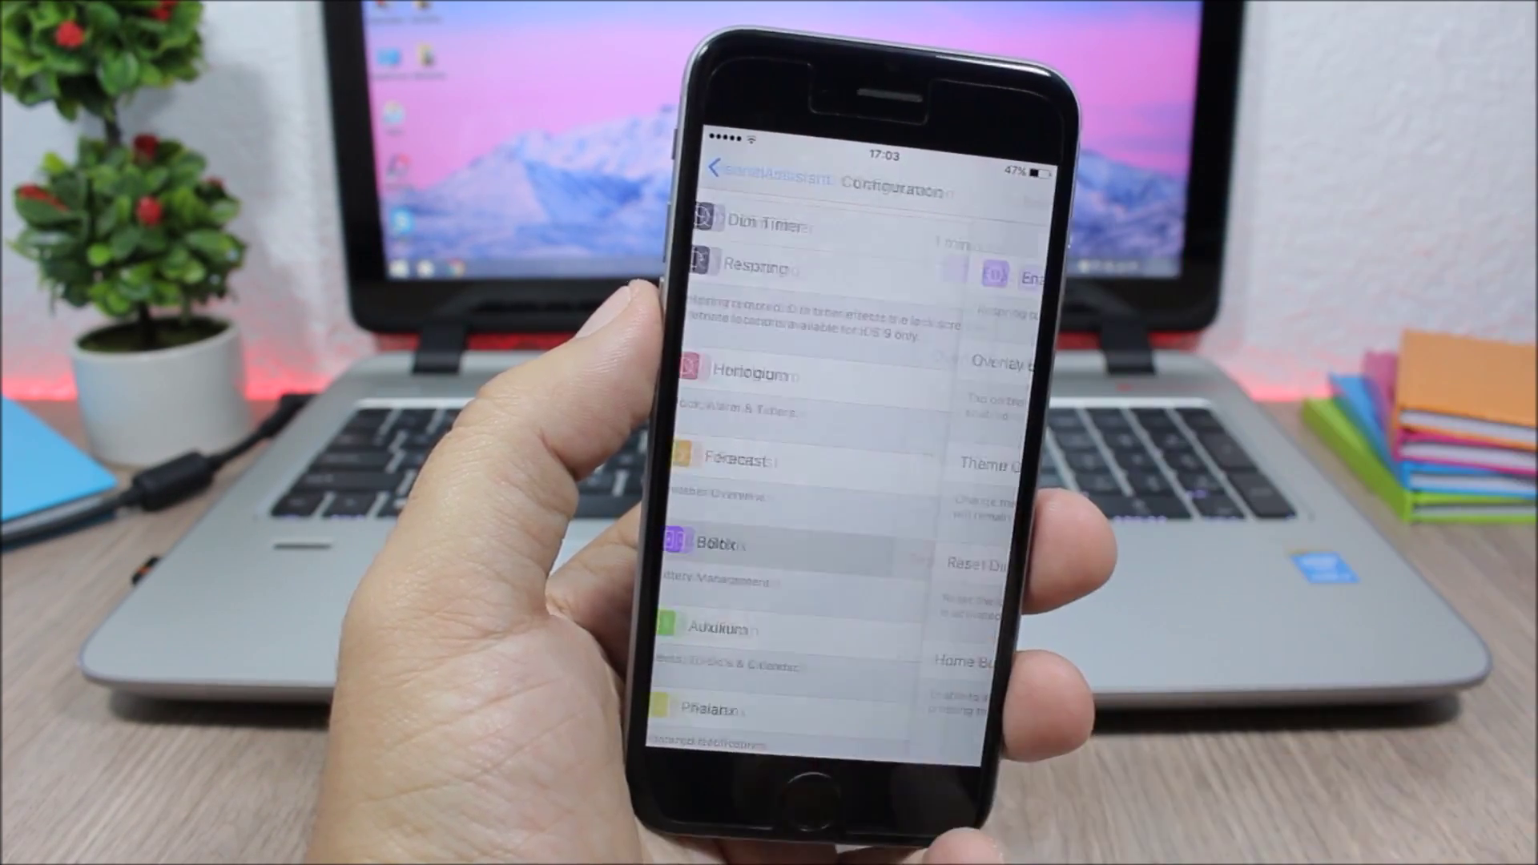
pyautogui.click(722, 544)
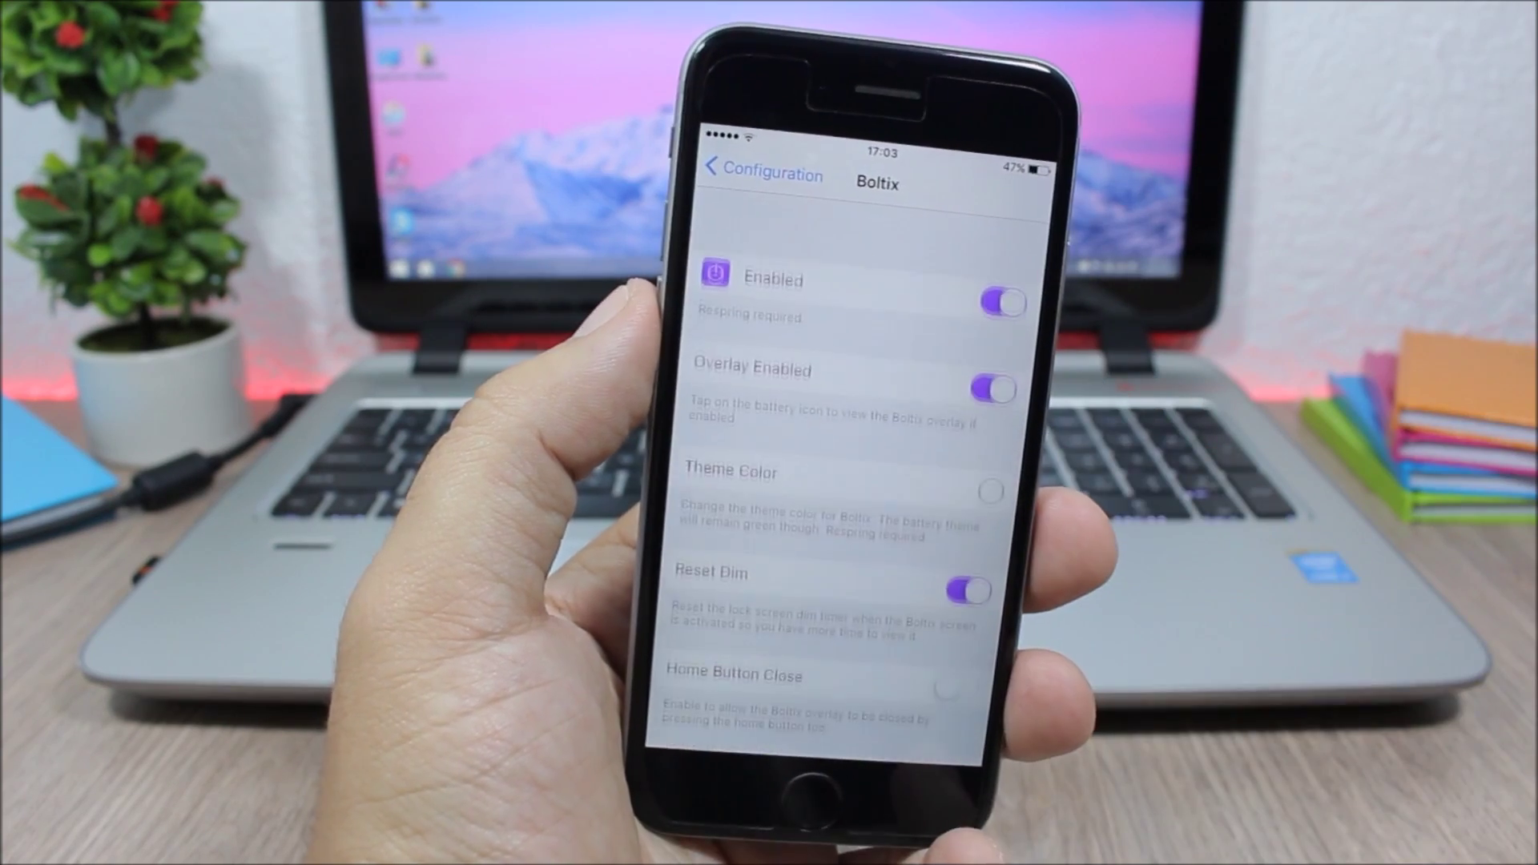